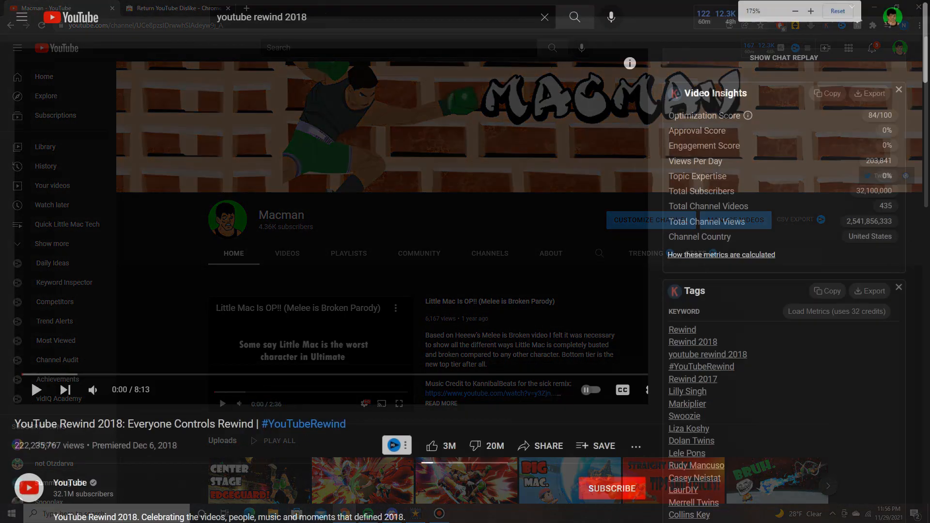
Open the Macman channel home page and scroll through its featured video and uploads
{"action": "left_click", "coordinate": [809, 10]}
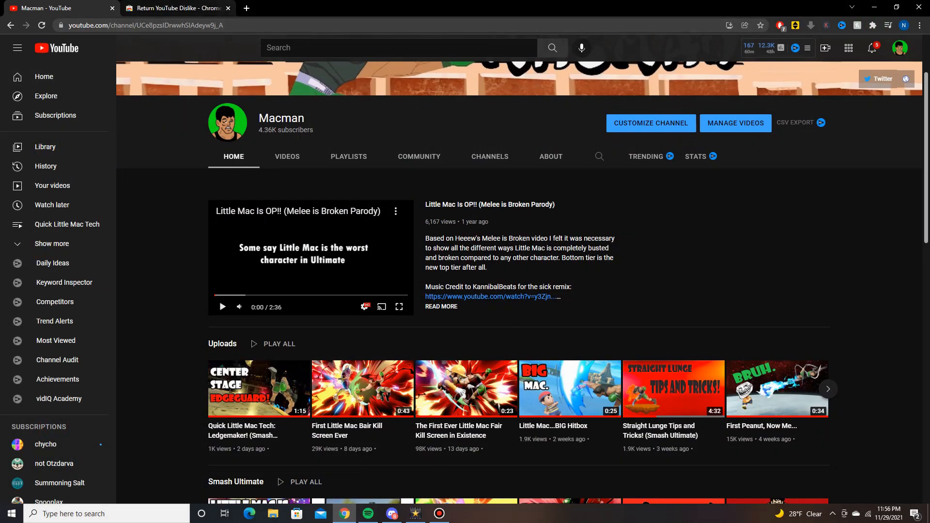
{"action": "scroll", "scroll_direction": "down", "scroll_amount": 3}
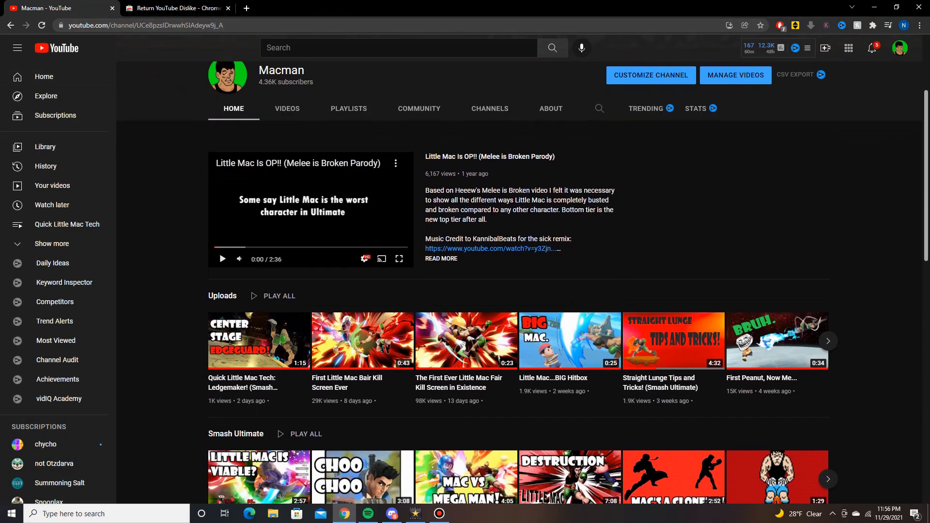
{"action": "scroll", "scroll_direction": "up", "scroll_amount": 3}
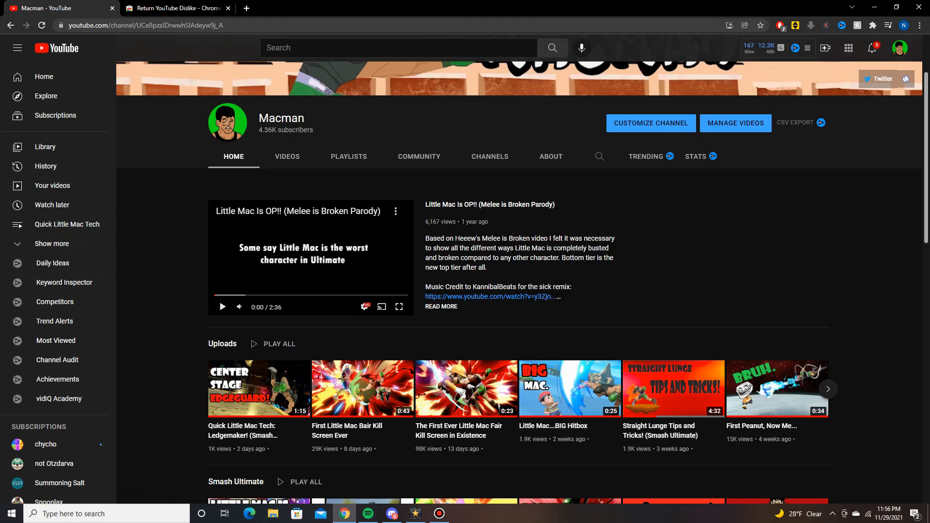
Open the Little Mac Is OP!! video, confirm no dislike count, then bring up the extension's store page
{"action": "left_click", "coordinate": [310, 257]}
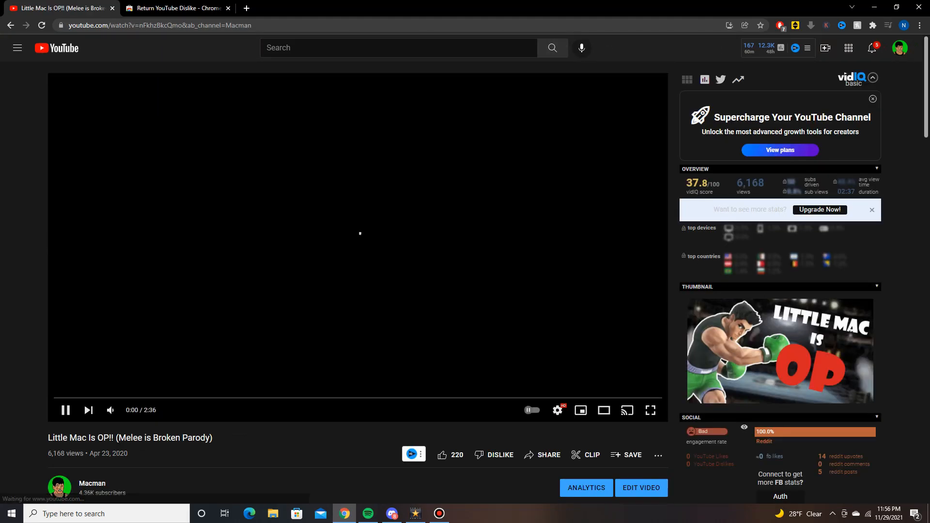
{"action": "scroll", "scroll_direction": "down", "scroll_amount": 3}
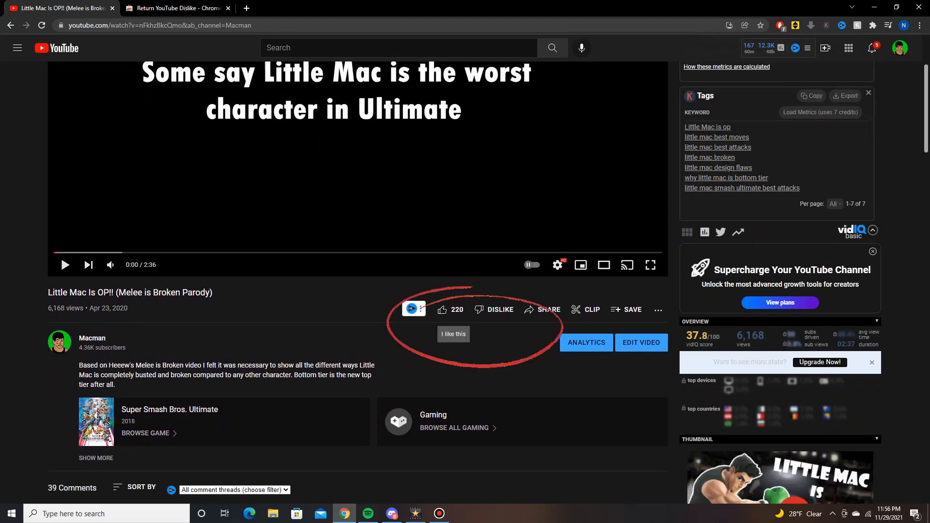
{"action": "mouse_move", "coordinate": [494, 309]}
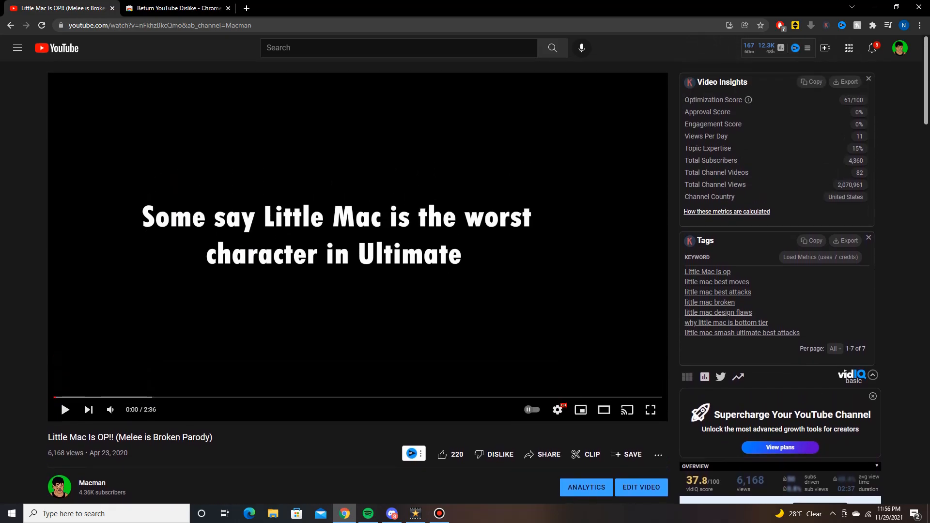
{"action": "left_click", "coordinate": [177, 7]}
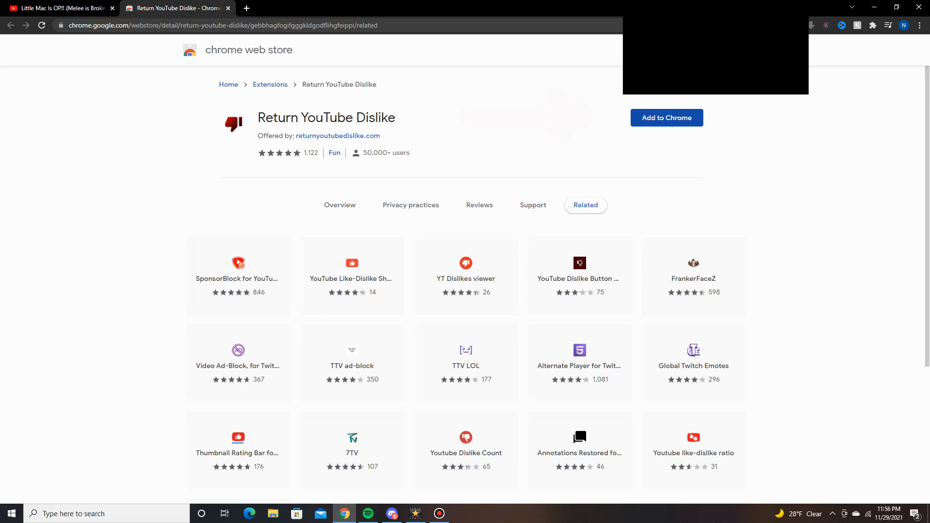
Install Return YouTube Dislike, dismiss the added notice, and return to the Little Mac video
{"action": "left_click", "coordinate": [665, 117]}
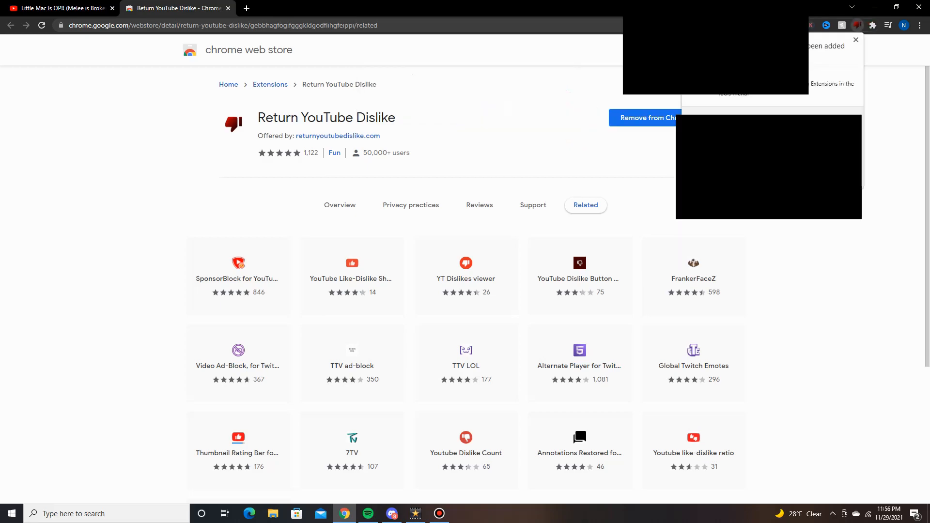
{"action": "left_click", "coordinate": [856, 40]}
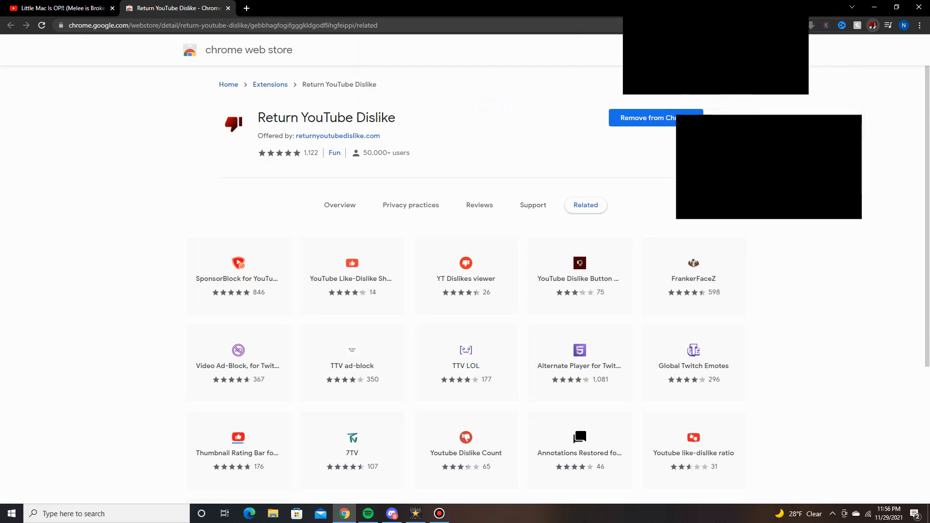
{"action": "left_click", "coordinate": [60, 9]}
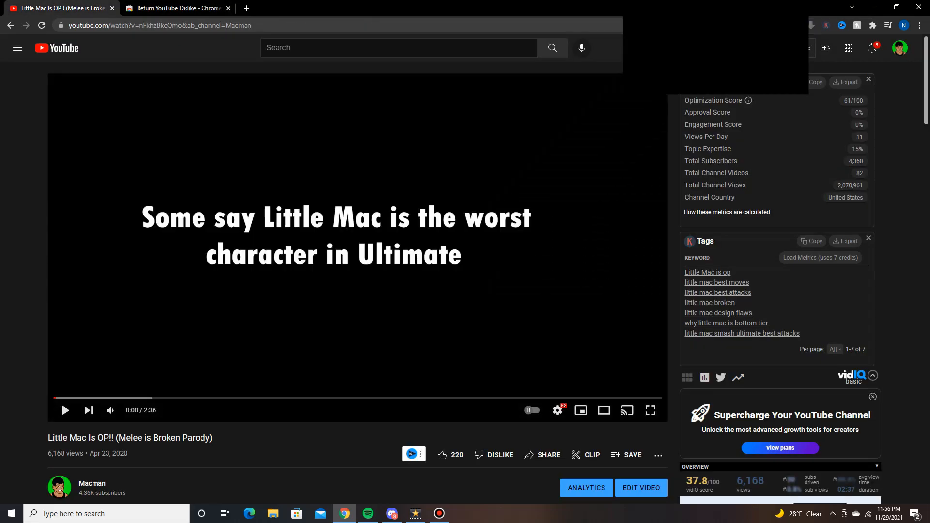
Reload the Little Mac video so its dislike count of 7 appears
{"action": "scroll", "scroll_direction": "down", "scroll_amount": 3}
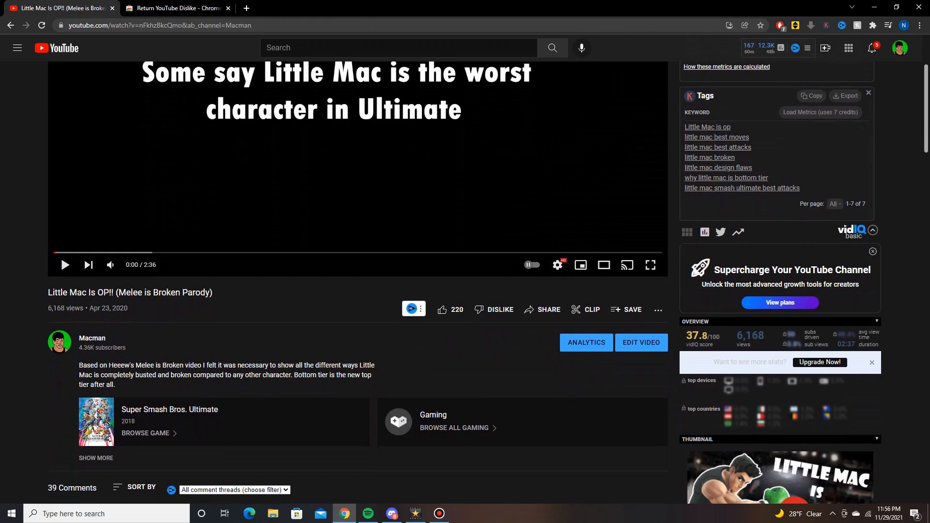
{"action": "scroll", "scroll_direction": "down", "scroll_amount": 3}
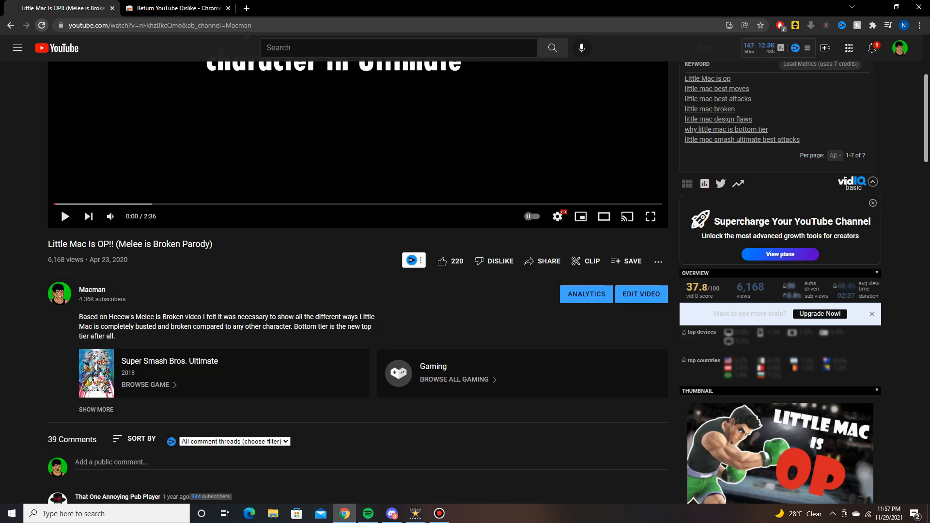
{"action": "left_click", "coordinate": [499, 261]}
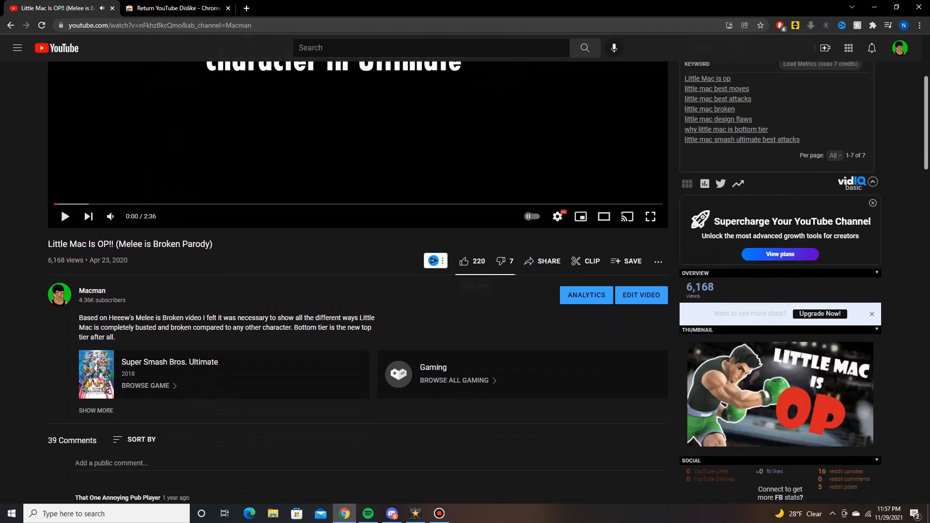
{"action": "mouse_move", "coordinate": [501, 261]}
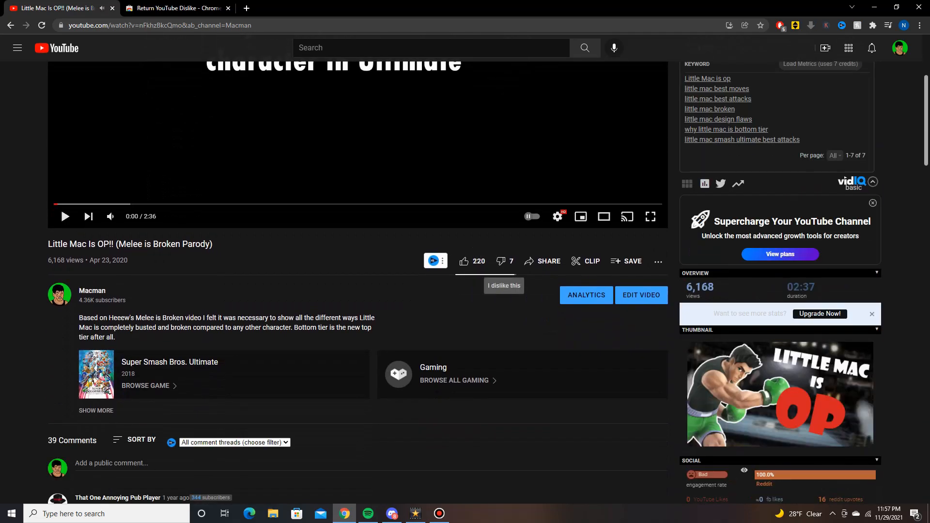
{"action": "scroll", "scroll_direction": "down", "scroll_amount": 3}
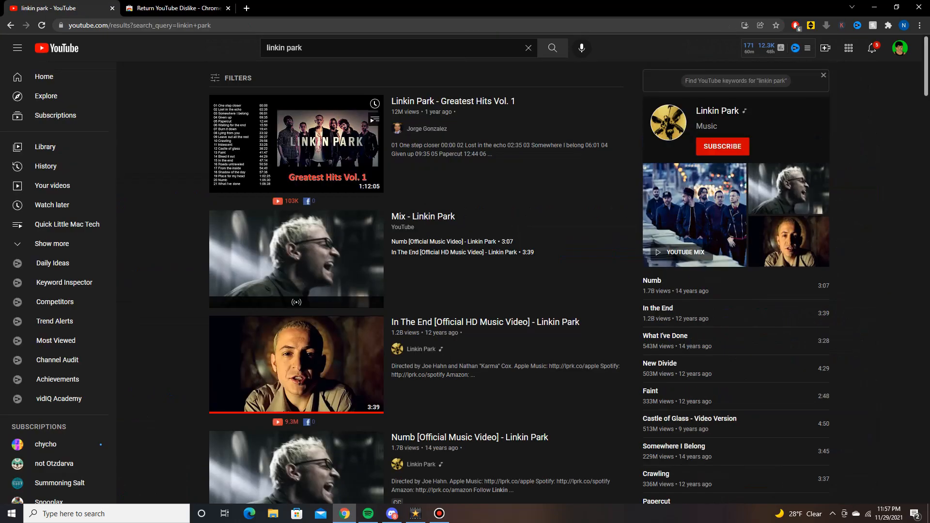
Open Linkin Park's Numb video, showing 248K dislikes, and check which extensions can access the site
{"action": "scroll", "scroll_direction": "down", "scroll_amount": 3}
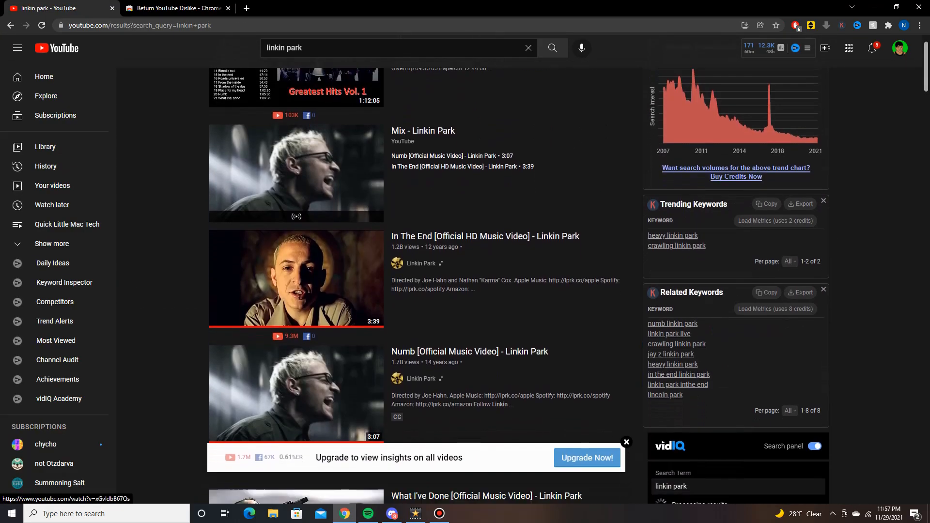
{"action": "scroll", "scroll_direction": "down", "scroll_amount": 3}
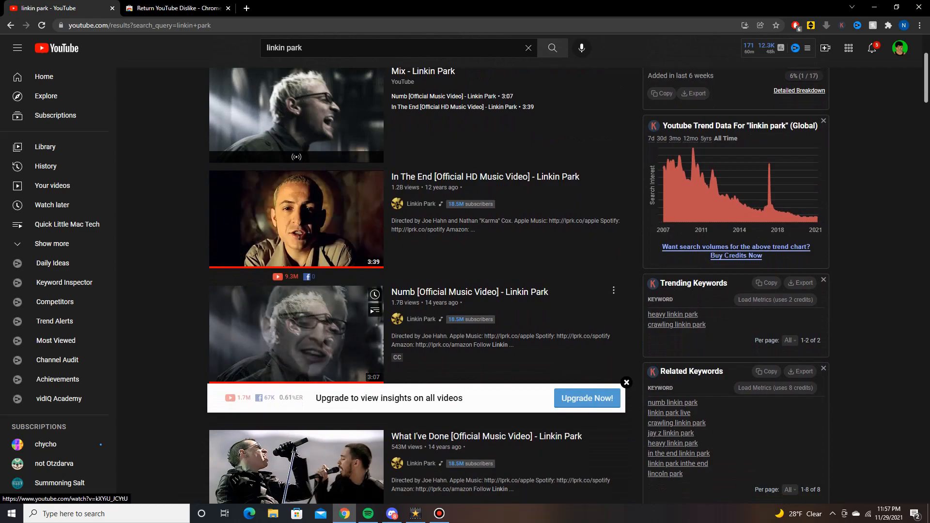
{"action": "left_click", "coordinate": [295, 334]}
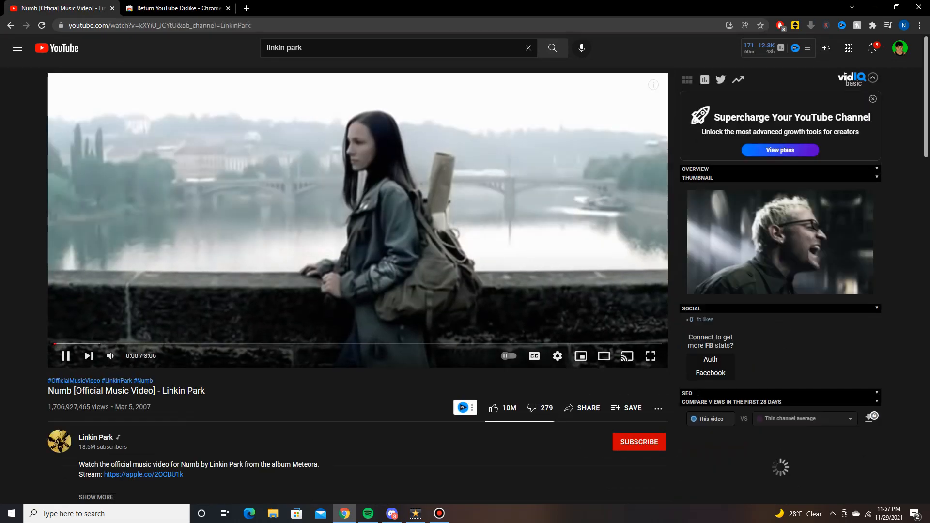
{"action": "scroll", "scroll_direction": "down", "scroll_amount": 3}
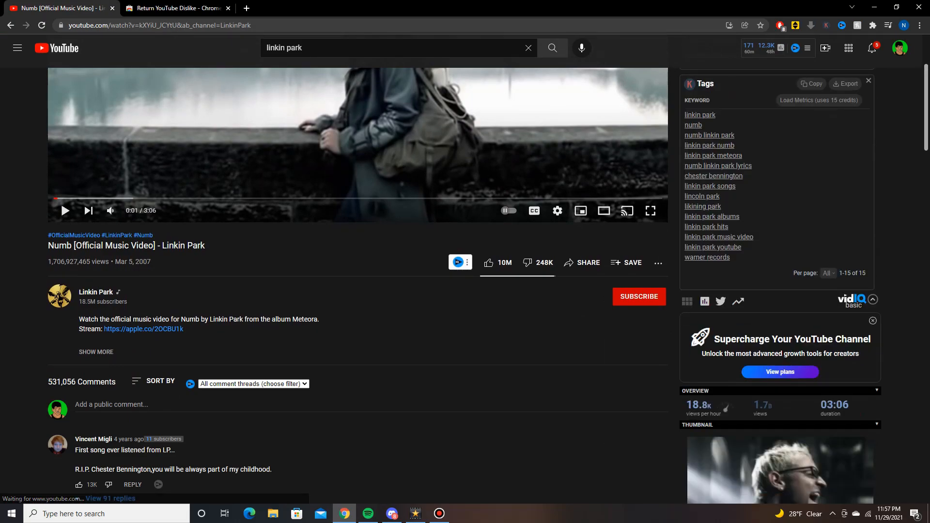
{"action": "left_click", "coordinate": [872, 26]}
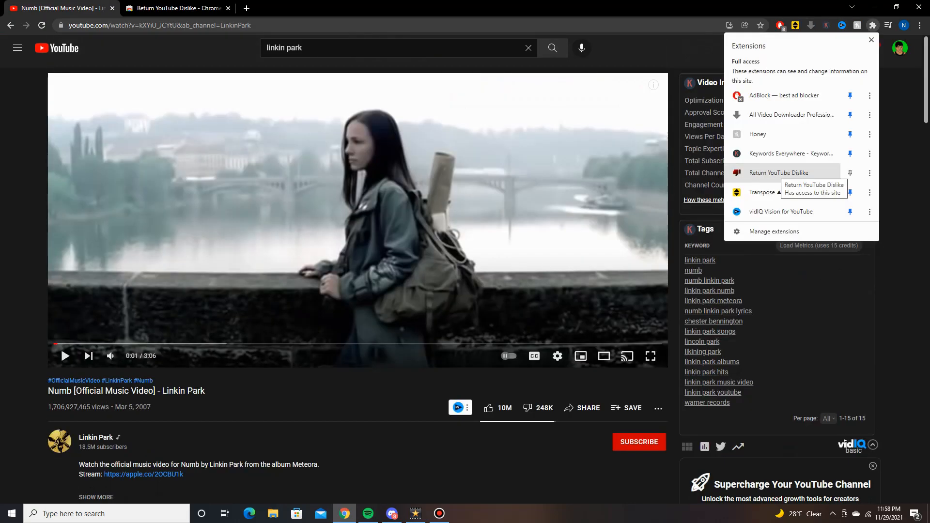